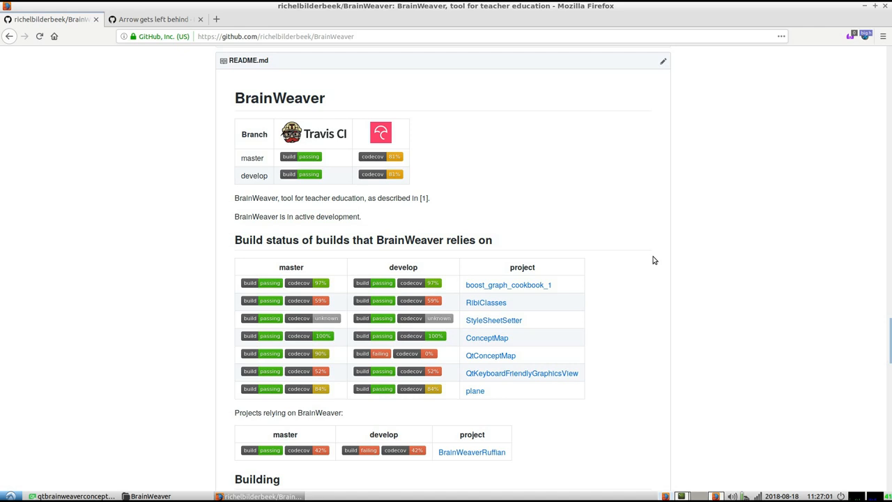
{"action": "mouse_move", "coordinate": [310, 112]}
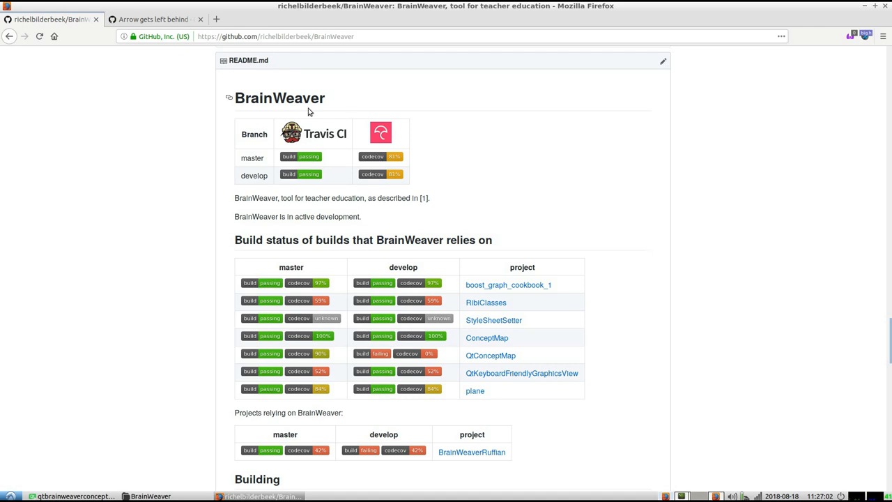
Switch to the second browser tab showing issue #288, 'Arrow gets left behind', with its screenshot
{"action": "left_click", "coordinate": [150, 19]}
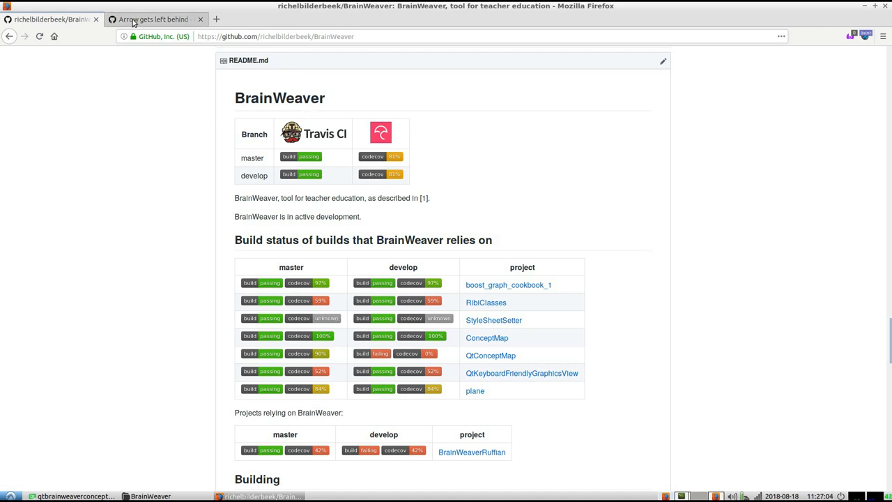
{"action": "left_click", "coordinate": [153, 19]}
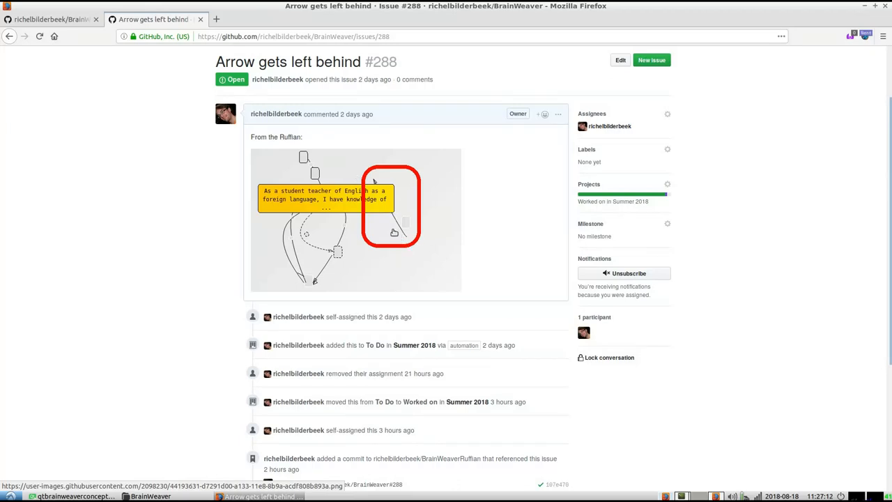
{"action": "mouse_move", "coordinate": [239, 145]}
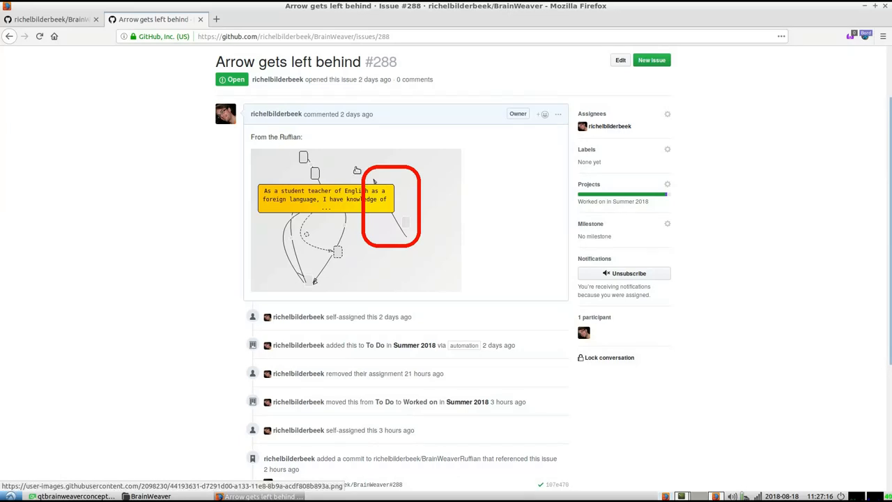
Return to the BrainWeaver README and follow the BrainWeaverRuffian link in the projects table
{"action": "left_click", "coordinate": [49, 19]}
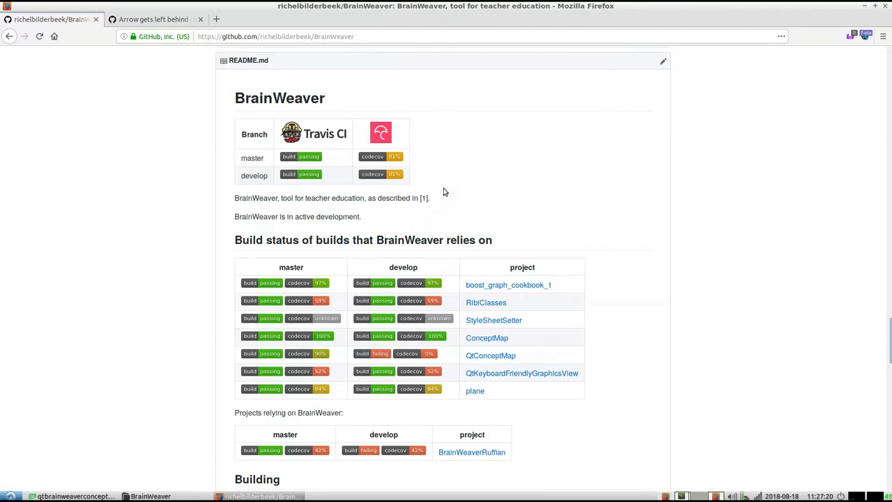
{"action": "mouse_move", "coordinate": [491, 451]}
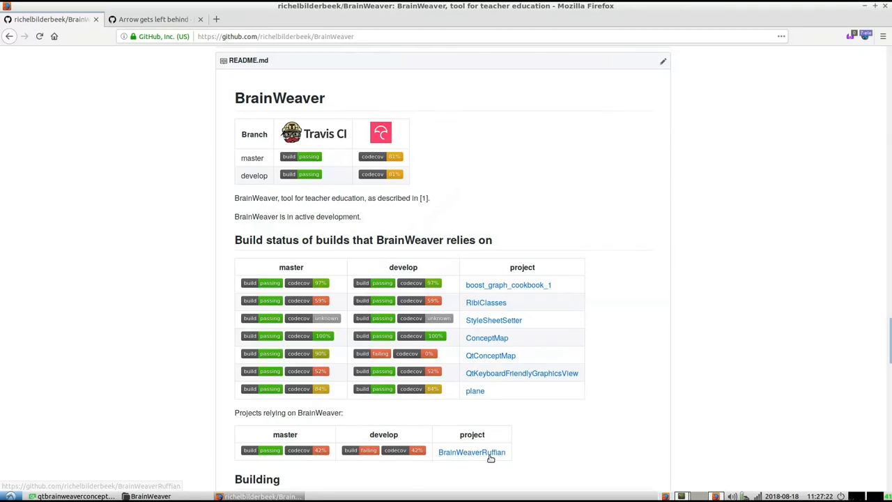
{"action": "left_click", "coordinate": [471, 451]}
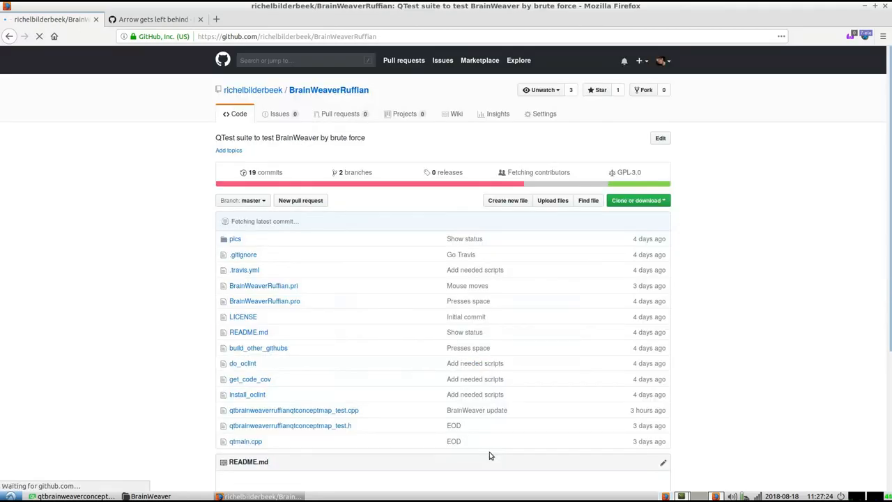